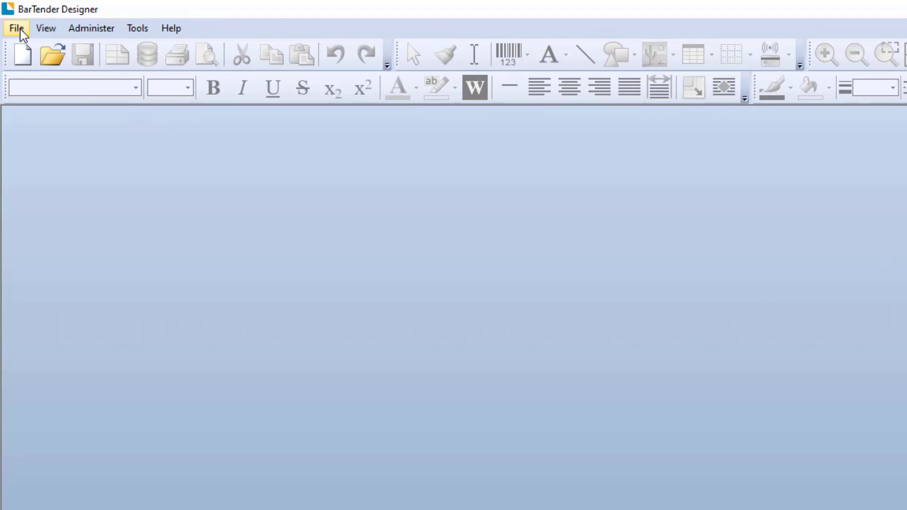
Create a new label document from the blank template via File > New.
click(16, 28)
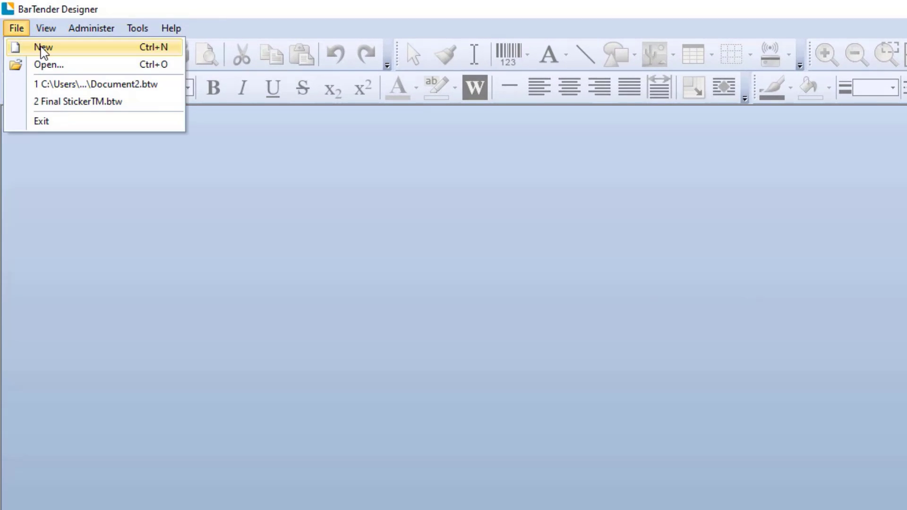
click(40, 48)
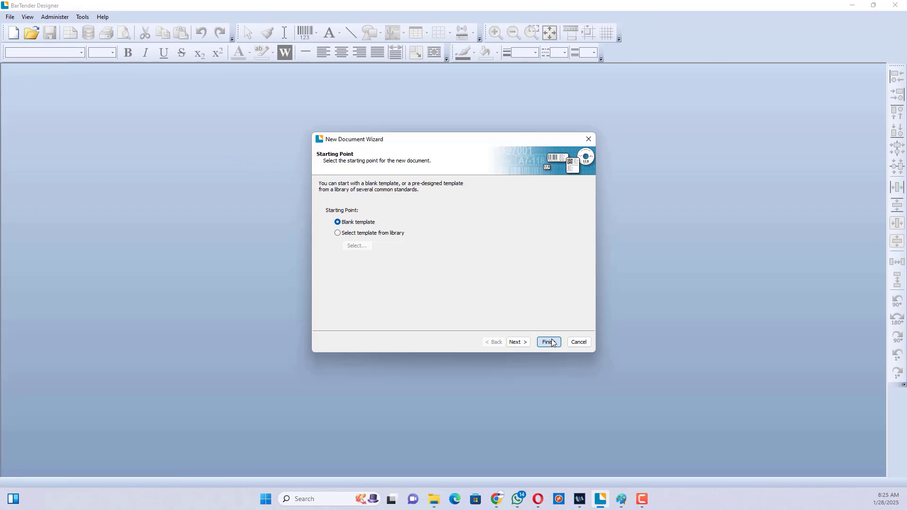
click(547, 342)
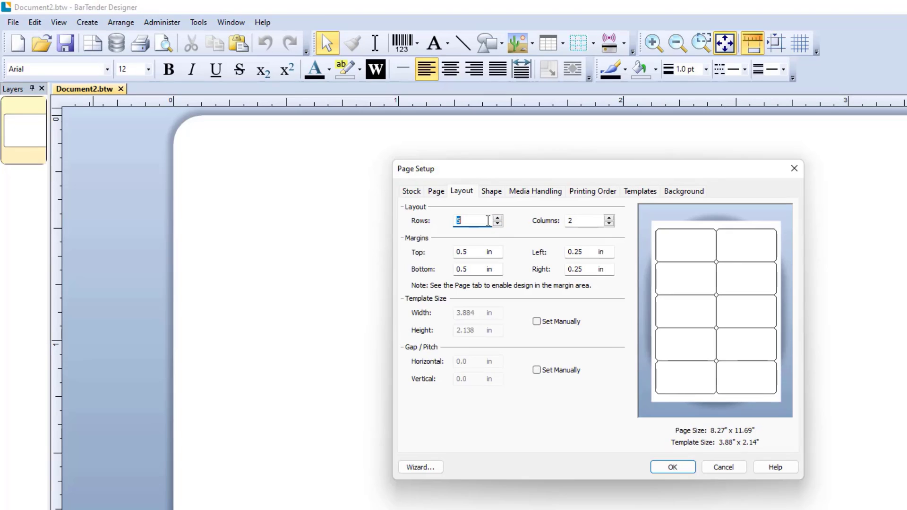
Set the layout to 1 row by 1 column and reduce the margins in Page Setup.
click(584, 220)
text(1)
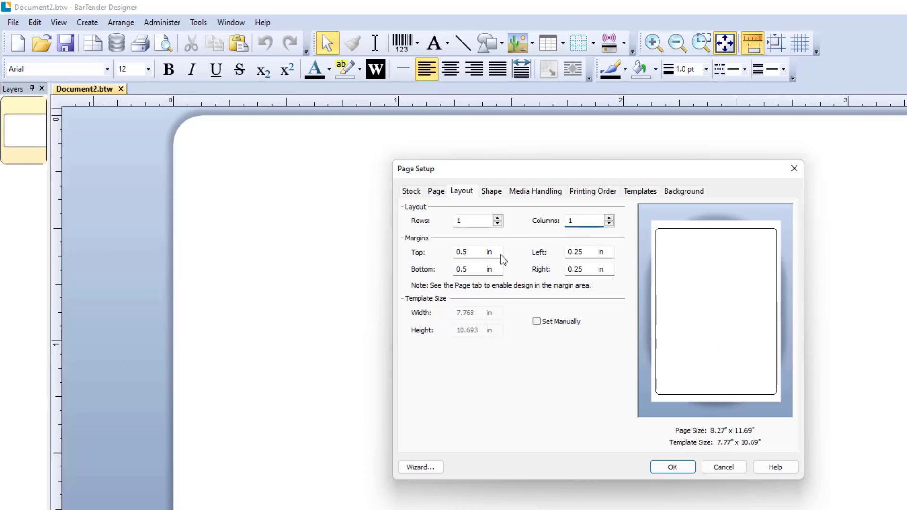
click(472, 252)
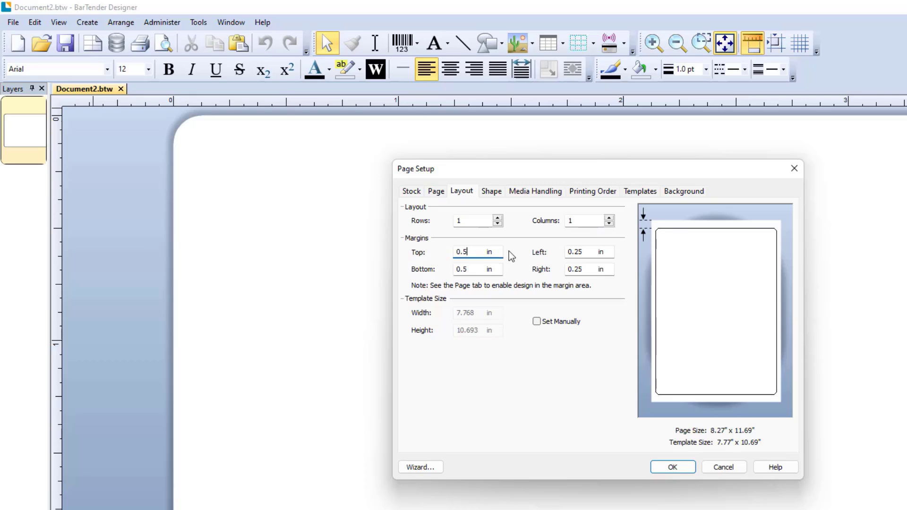
text(0.1)
click(589, 252)
text(0.2)
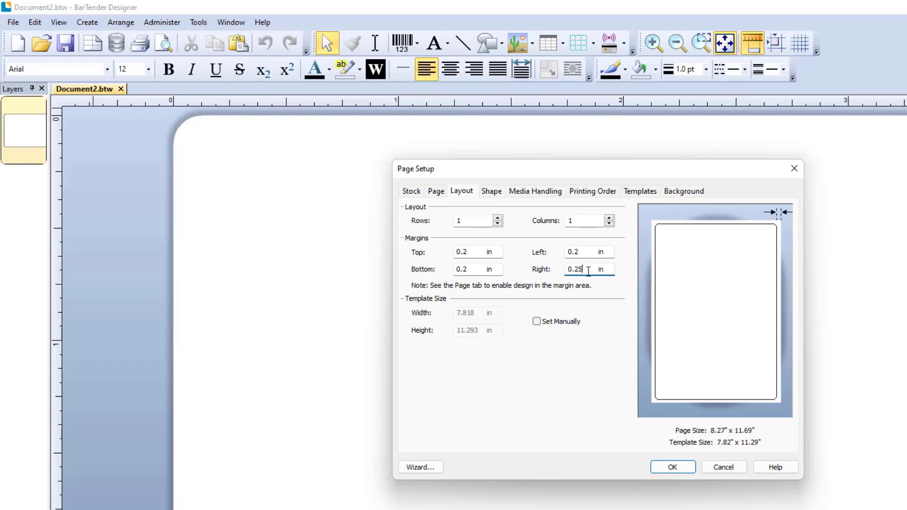
click(434, 190)
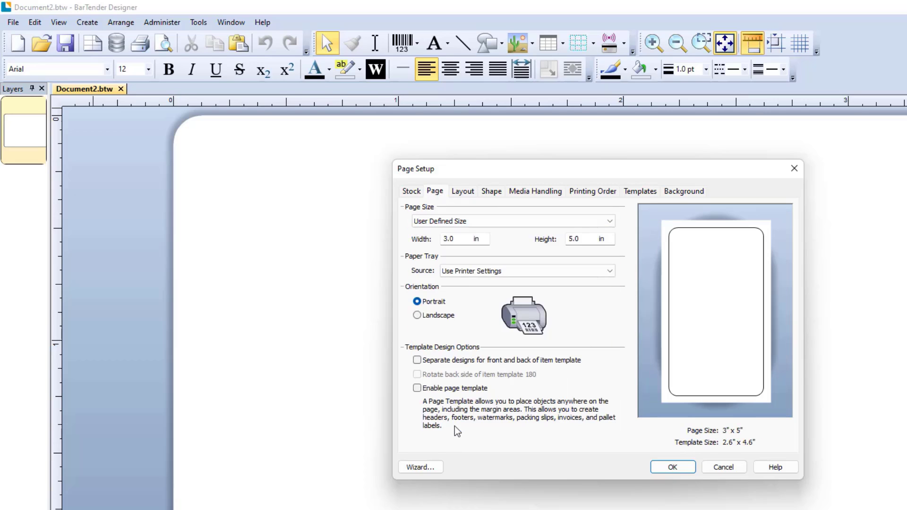
Set the page to 2.0 in wide by 1.0 in tall, then review Templates and Media Handling.
click(457, 239)
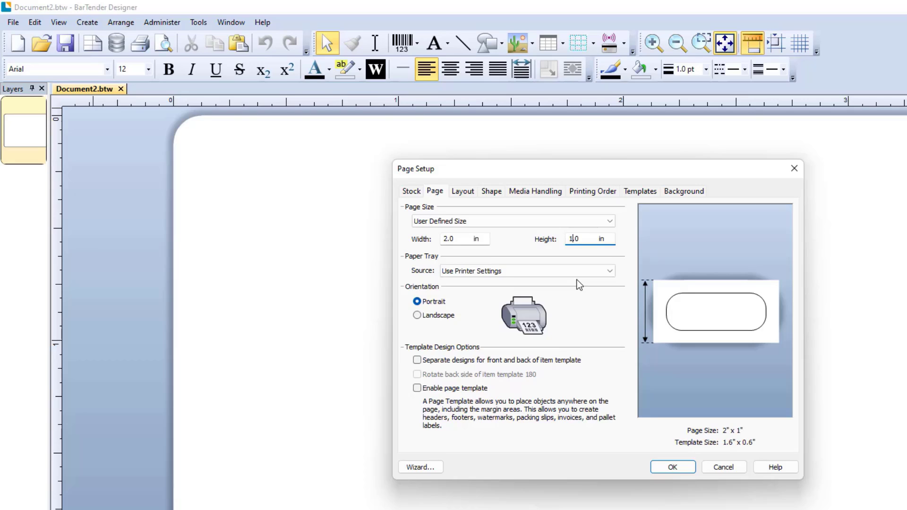
click(490, 191)
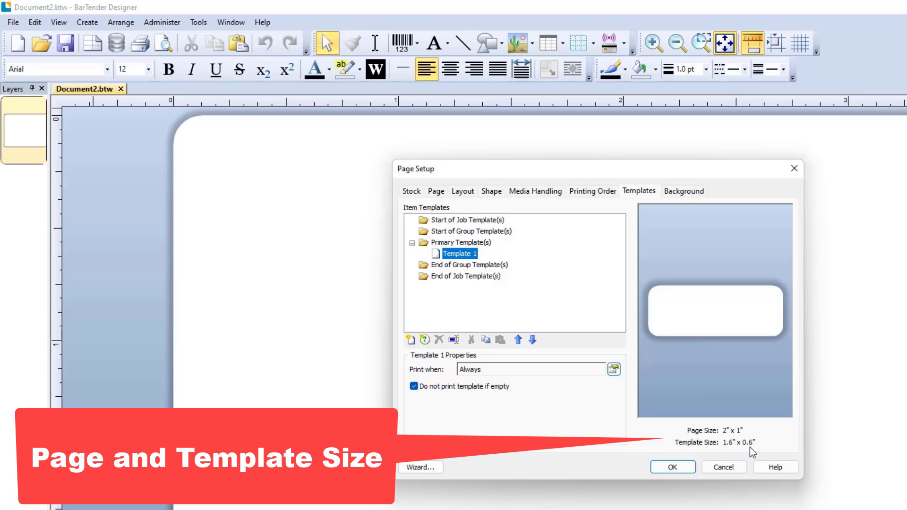
click(534, 190)
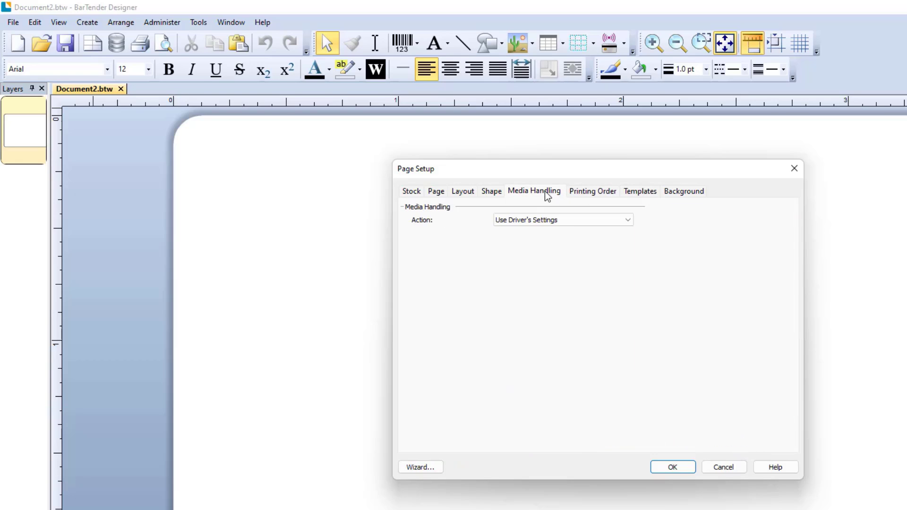
Set Top, Bottom, Left and Right margins to 0.1 in on the Layout tab.
click(462, 191)
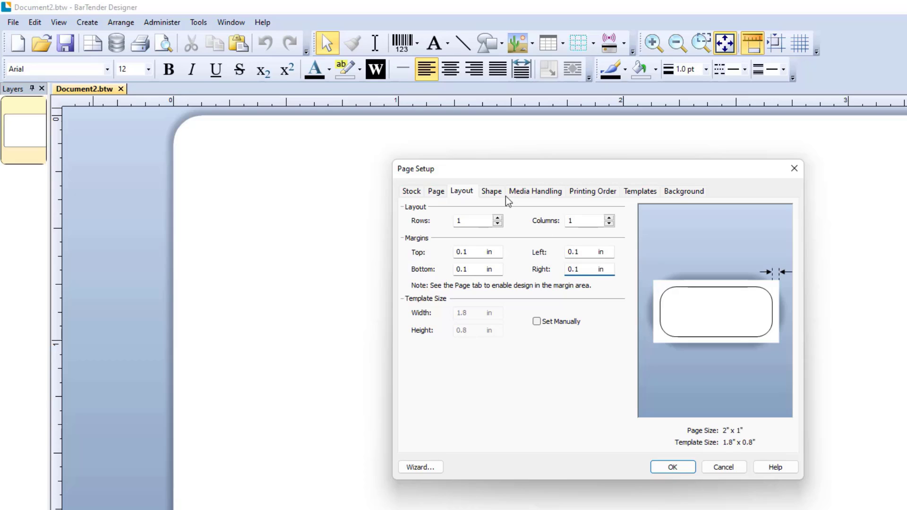
click(490, 191)
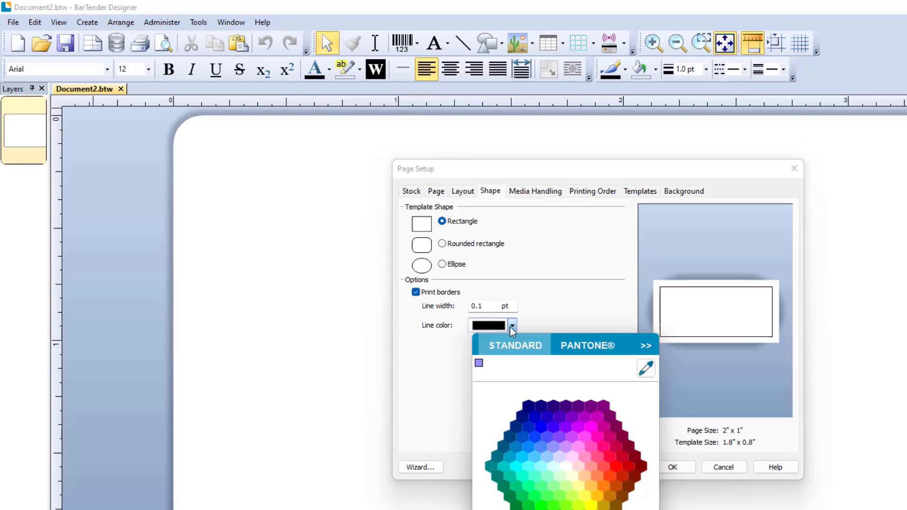
Turn off printed borders for the rectangular label and apply the page setup.
click(597, 436)
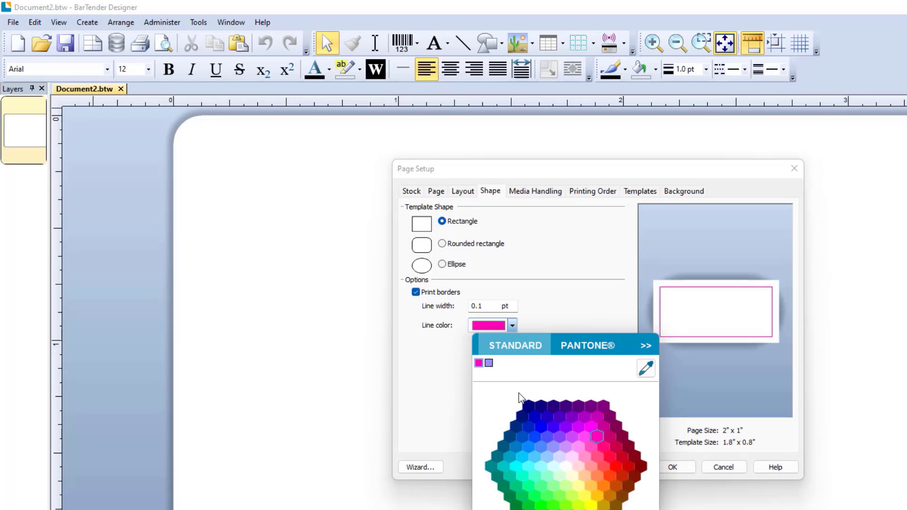
click(415, 292)
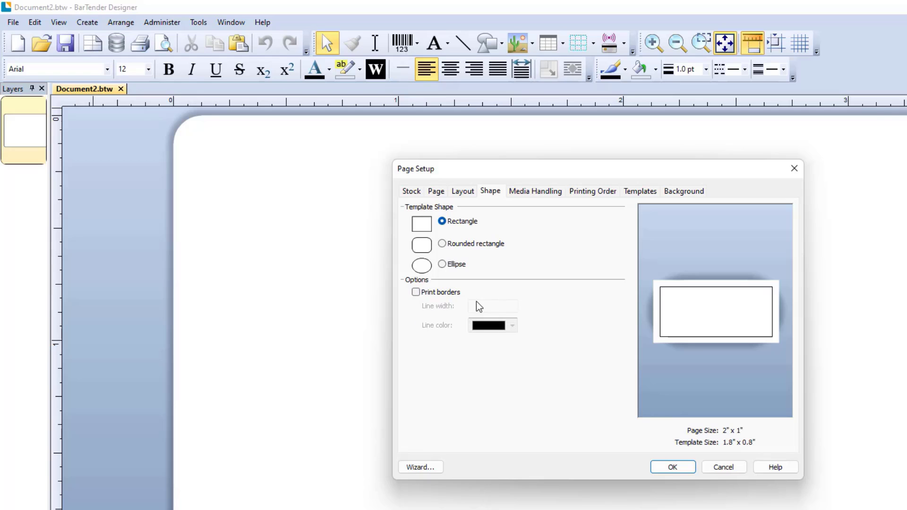
click(671, 467)
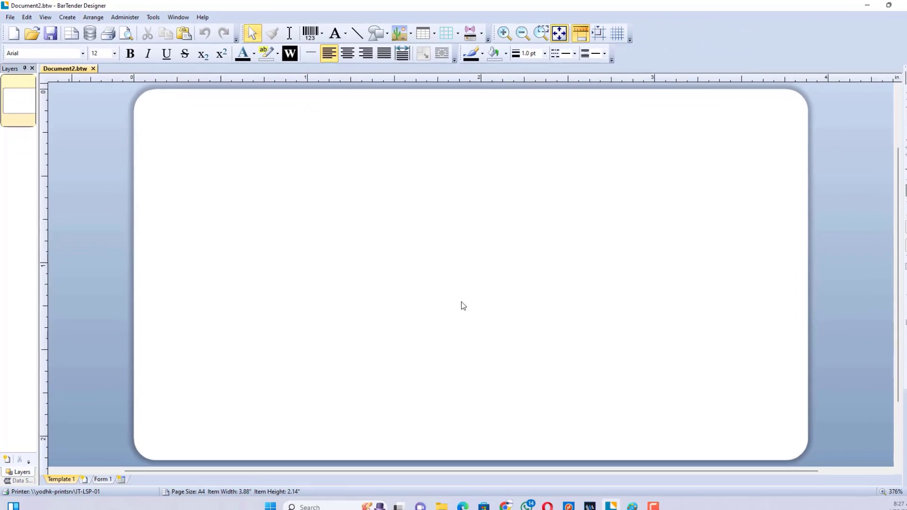
Zoom the canvas to 400% from the status-bar zoom list.
click(893, 483)
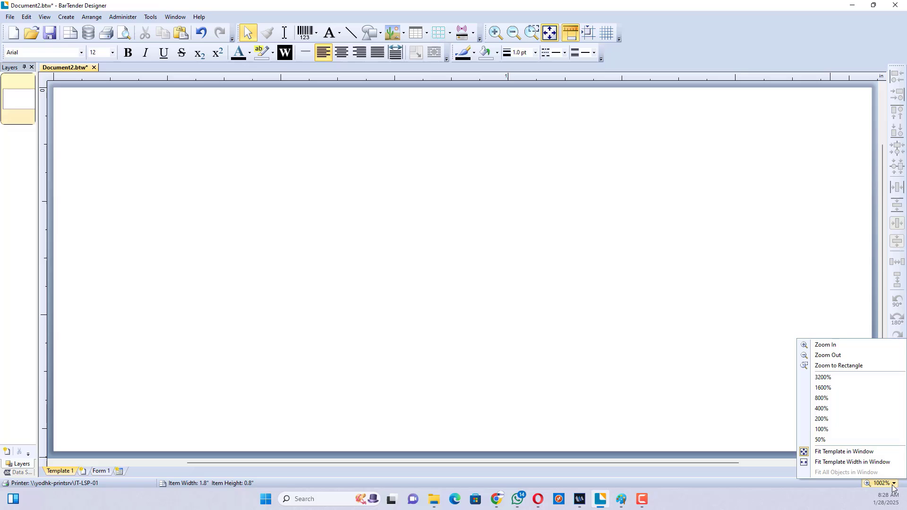
click(819, 408)
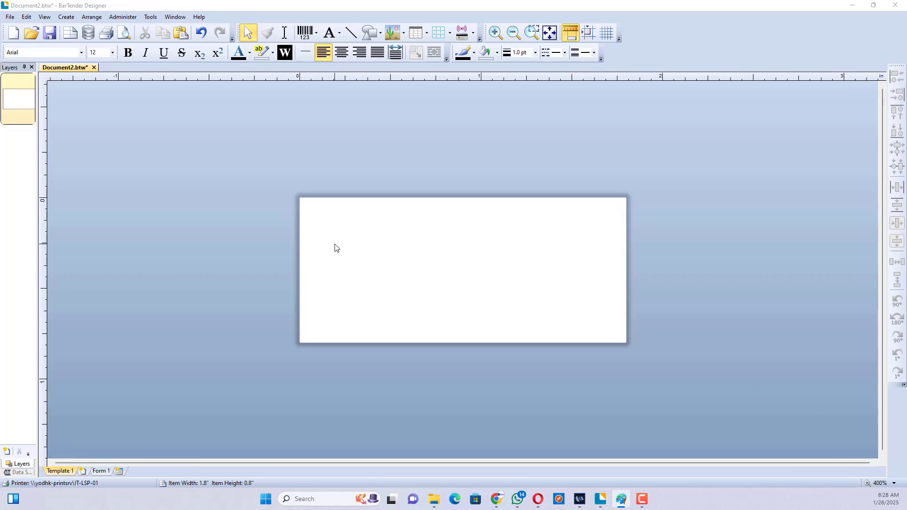
click(338, 33)
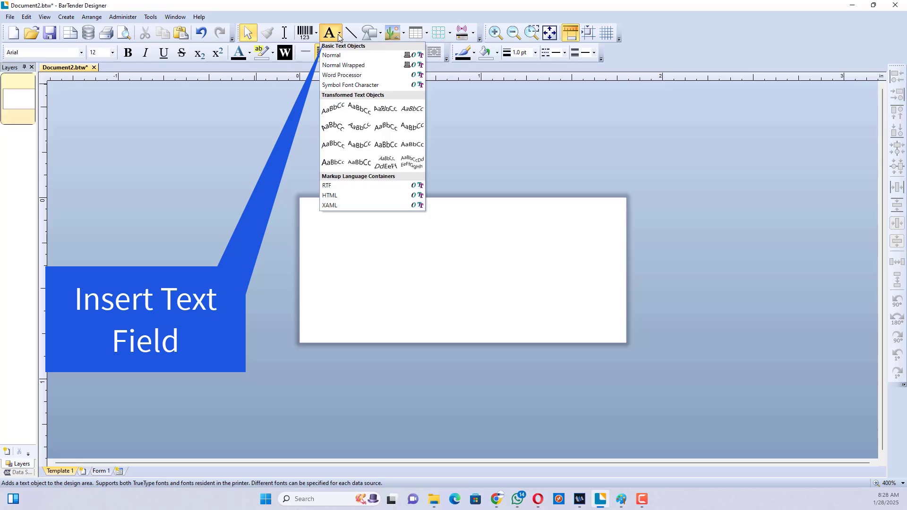
Place a Normal text object reading 'Property of' at the top left of the label.
click(332, 55)
text(Property)
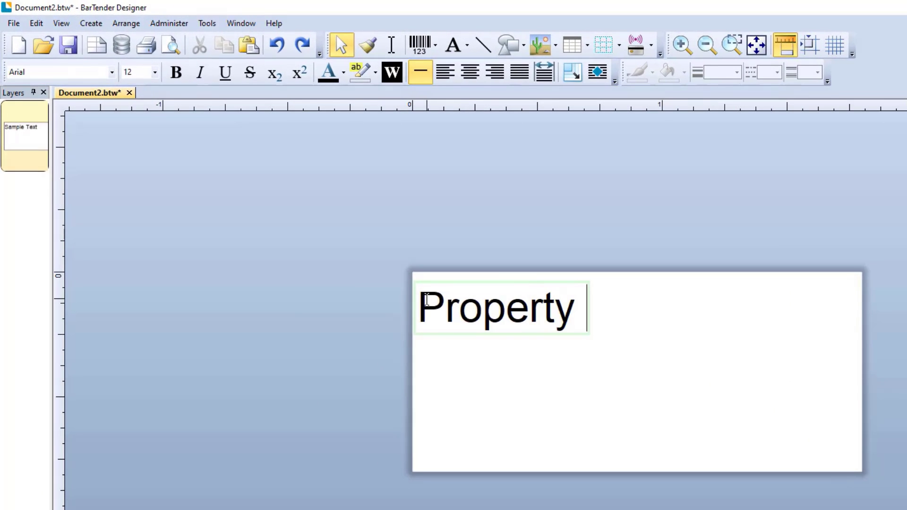
text(of)
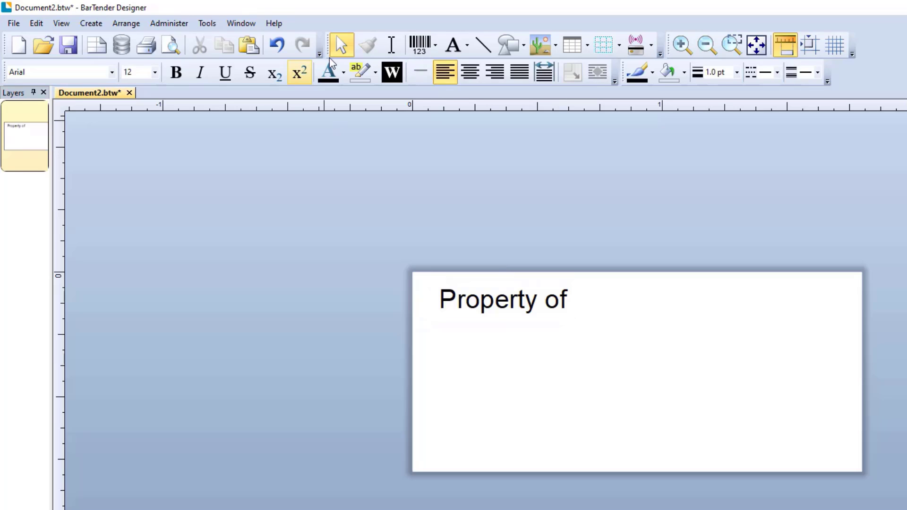
click(467, 45)
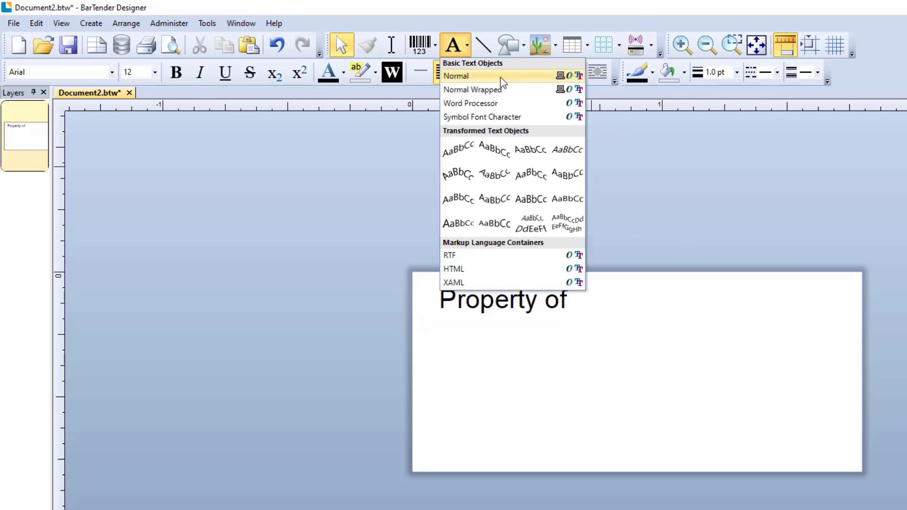
click(456, 75)
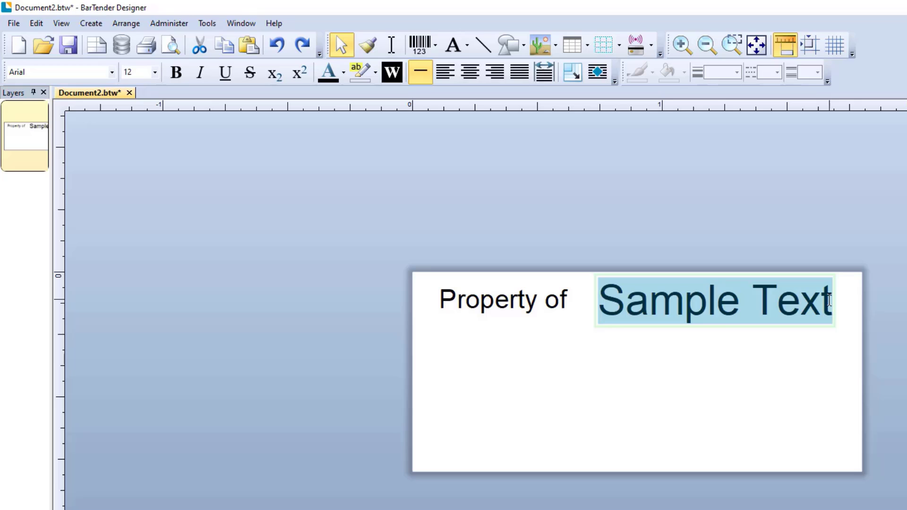
text(if found)
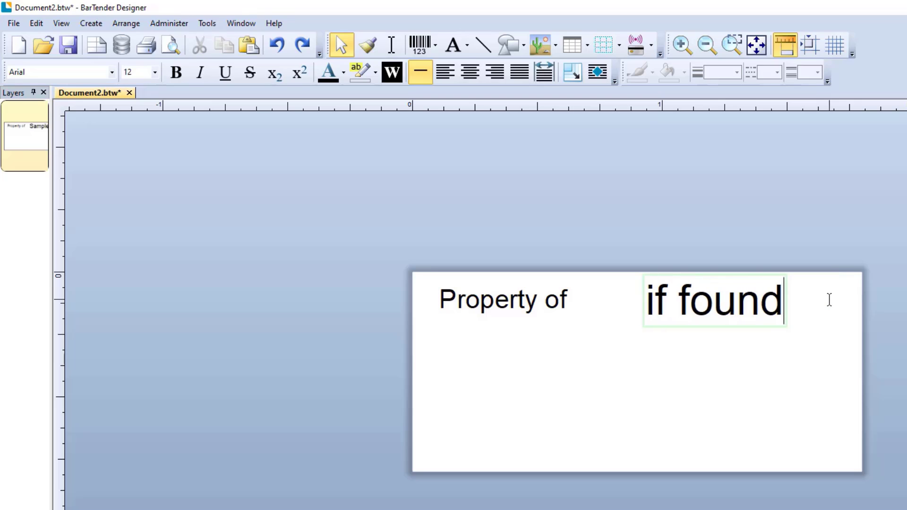
text(please cal)
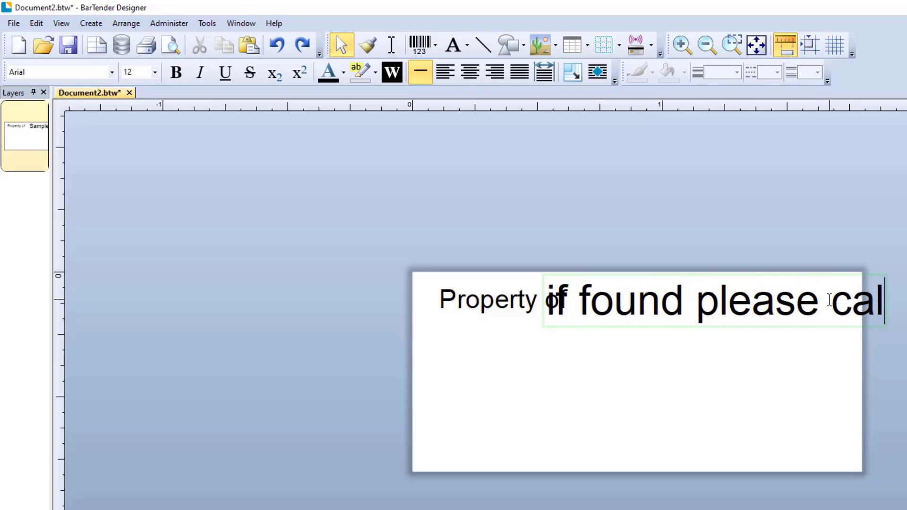
text(l)
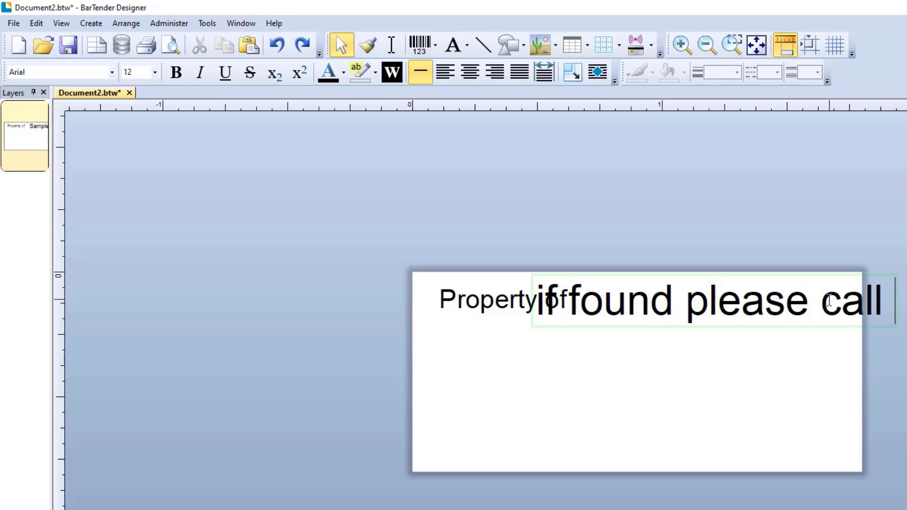
text(+)
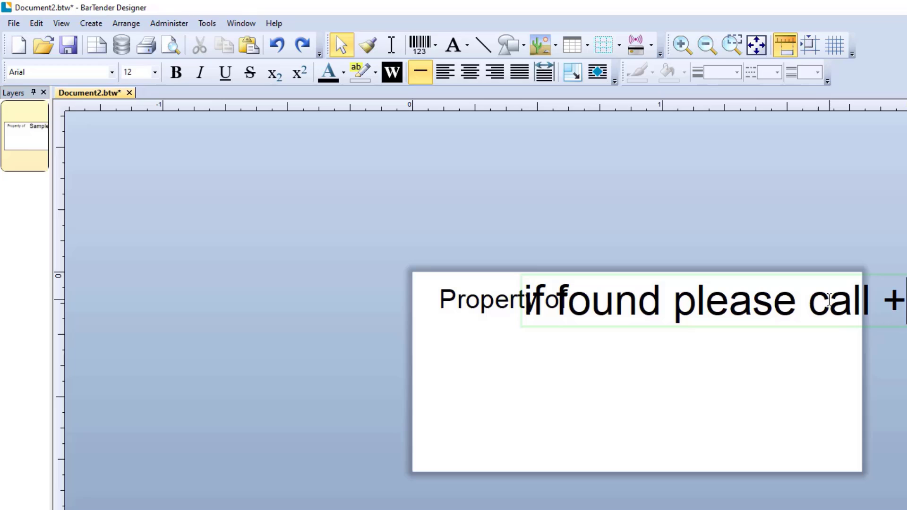
text(612)
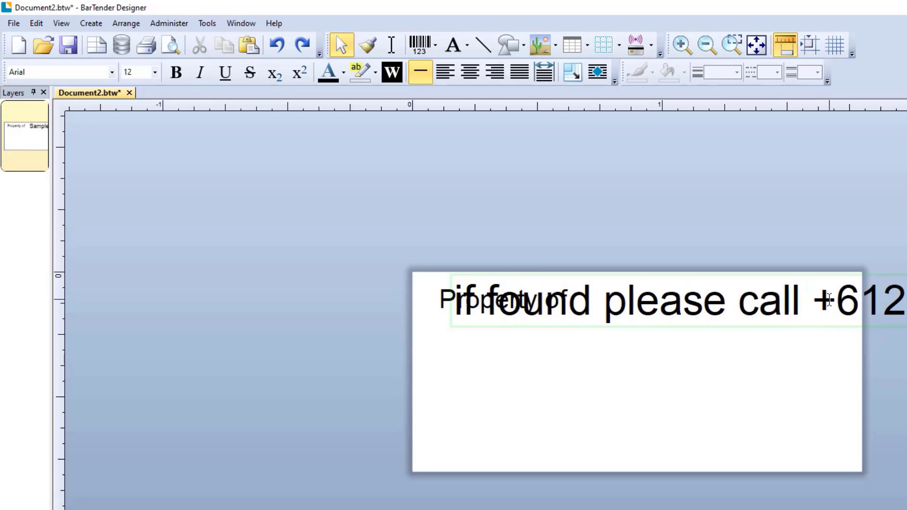
text(93513592)
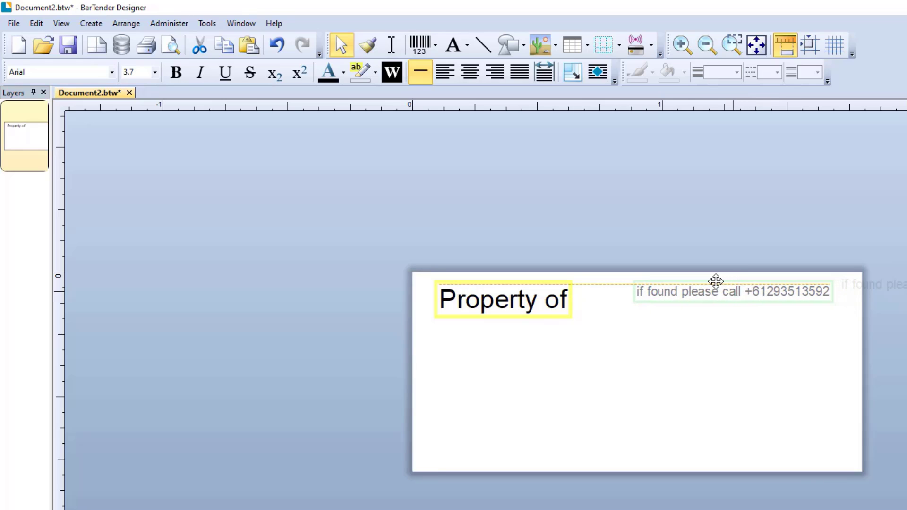
Reduce the phone line's font size and make it bold, level with 'Property of'.
click(154, 72)
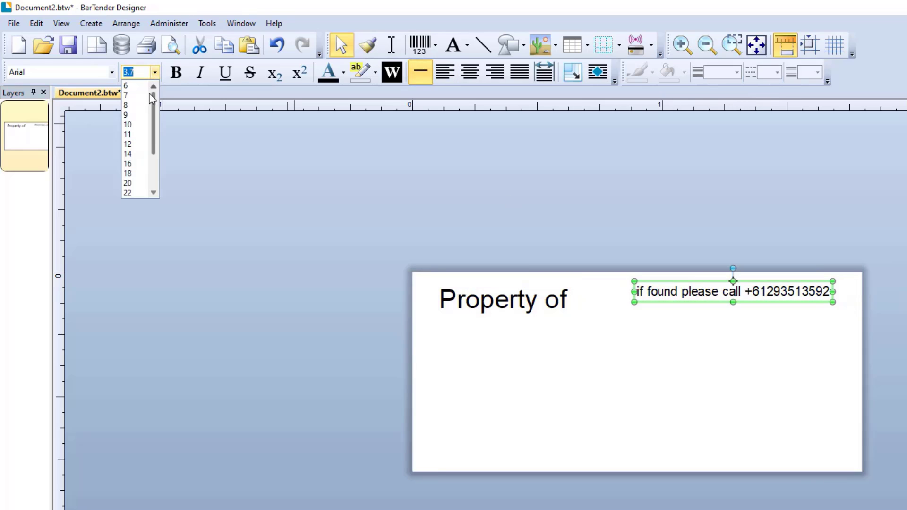
click(125, 94)
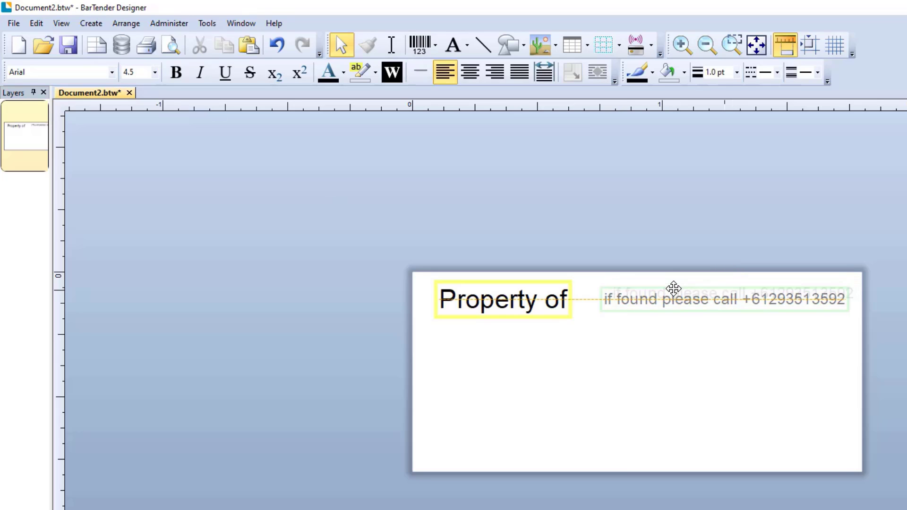
click(722, 300)
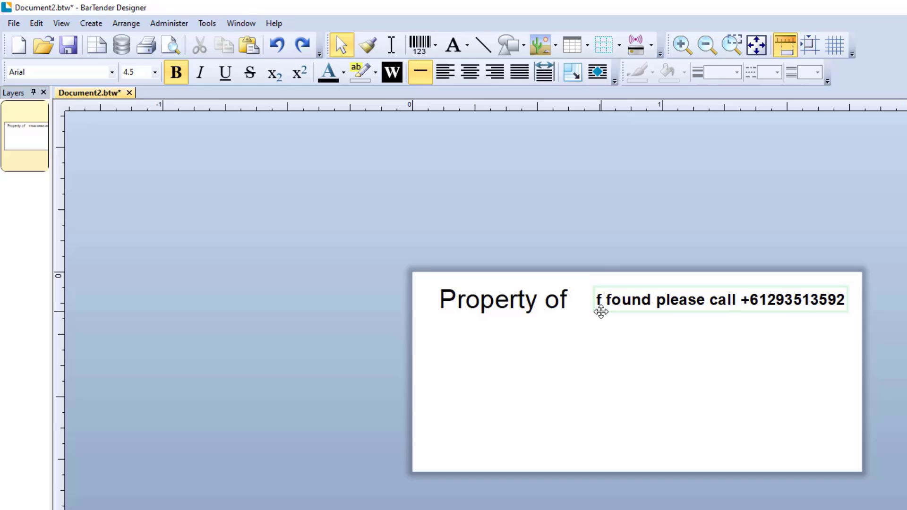
mouse_move(454, 45)
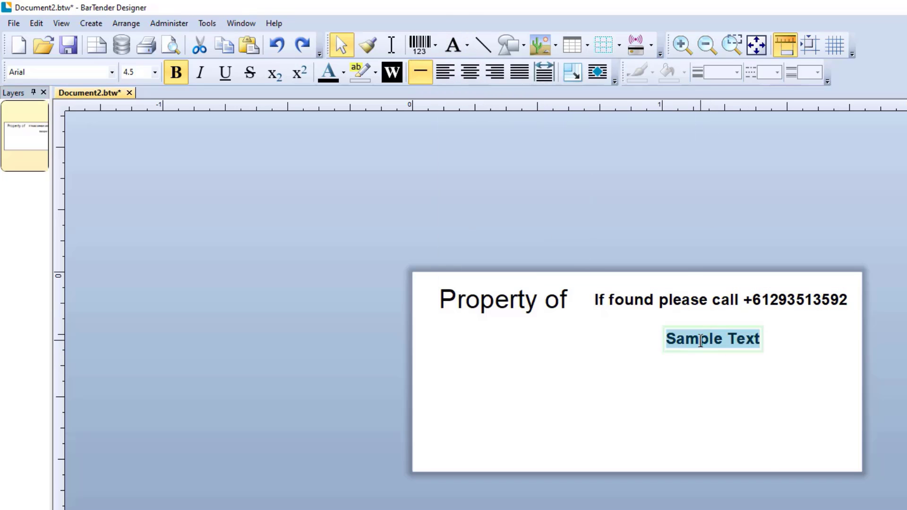
Enter 'Asset Tag' in the new text object and enlarge it to a heading size.
text(Ass)
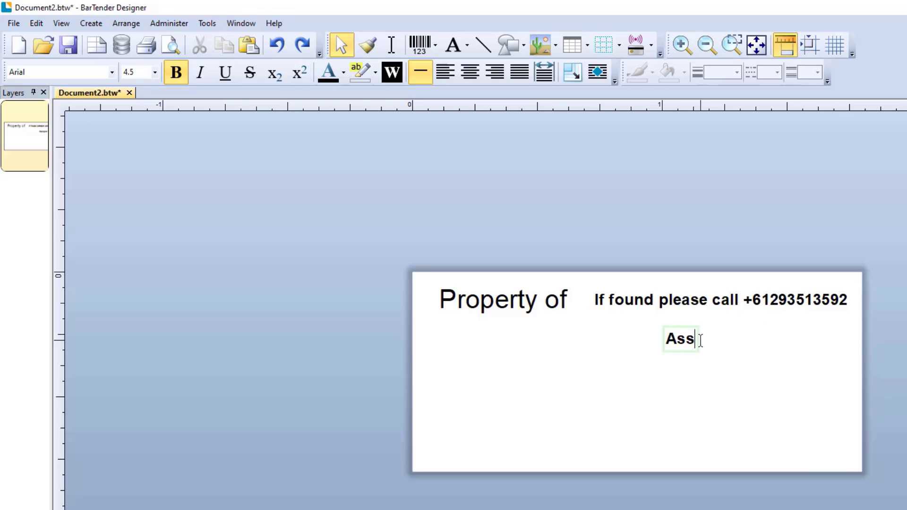
text(et Tag)
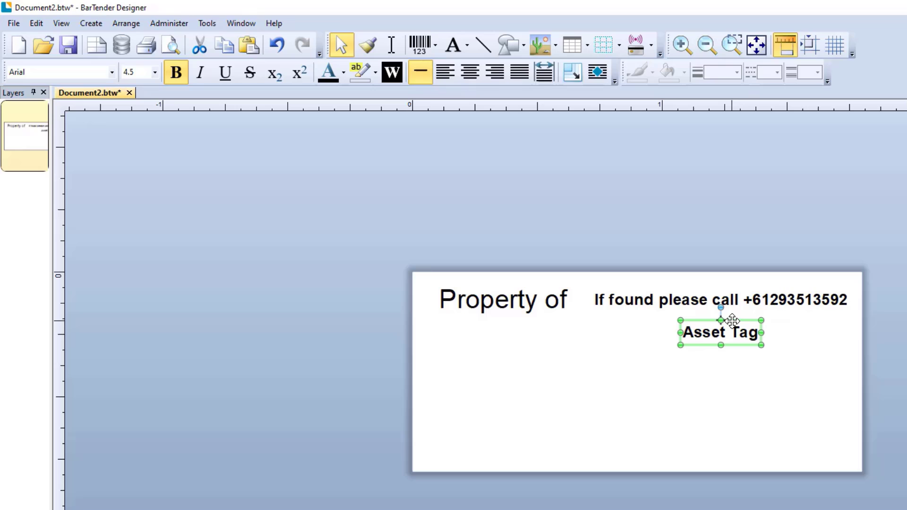
mouse_move(128, 71)
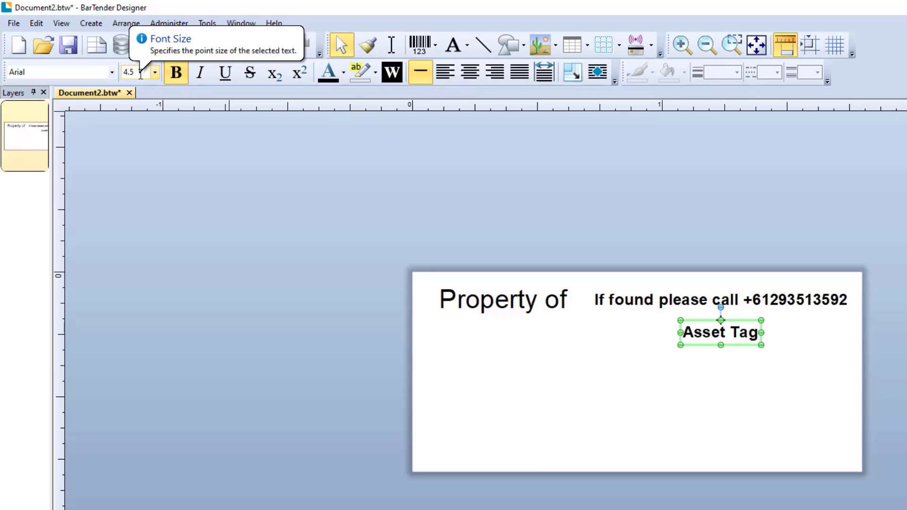
click(154, 72)
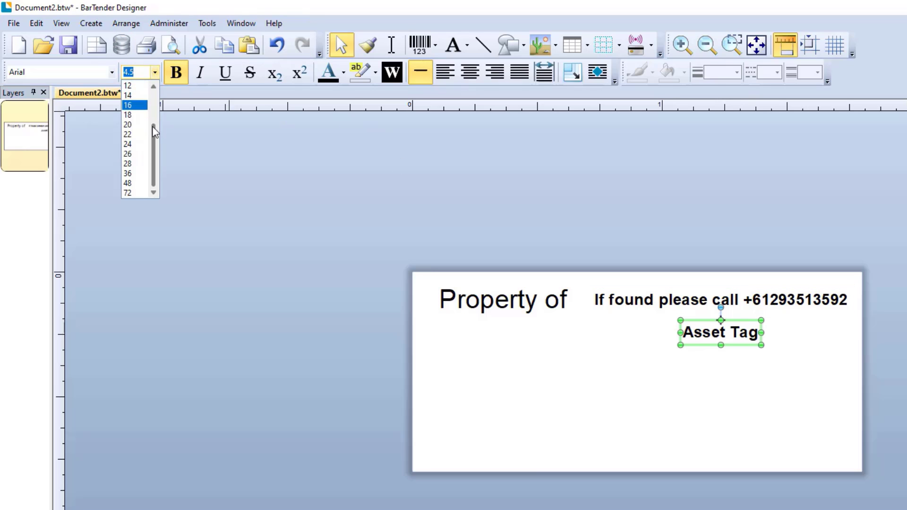
scroll(up, 3)
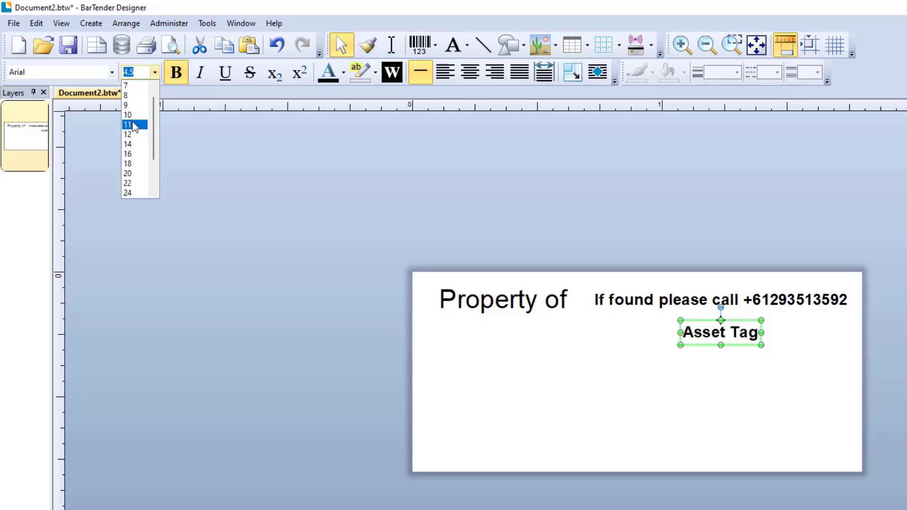
click(127, 115)
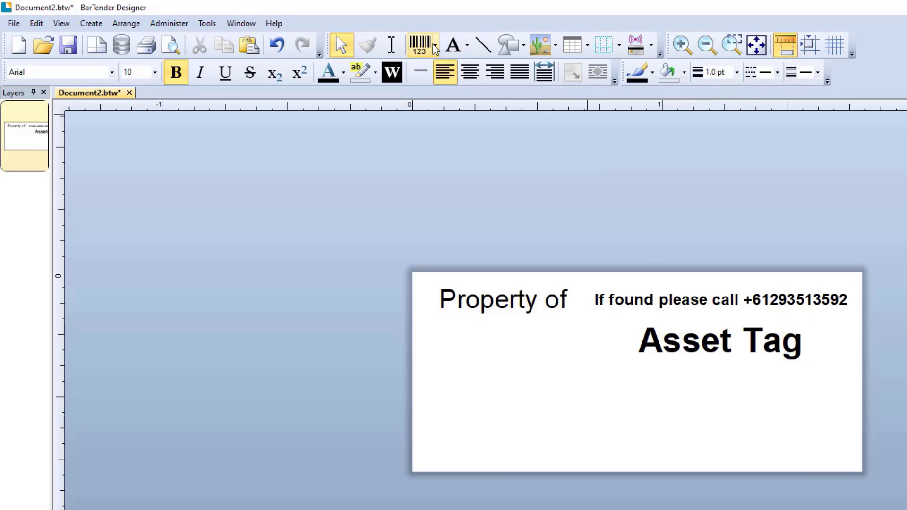
click(434, 45)
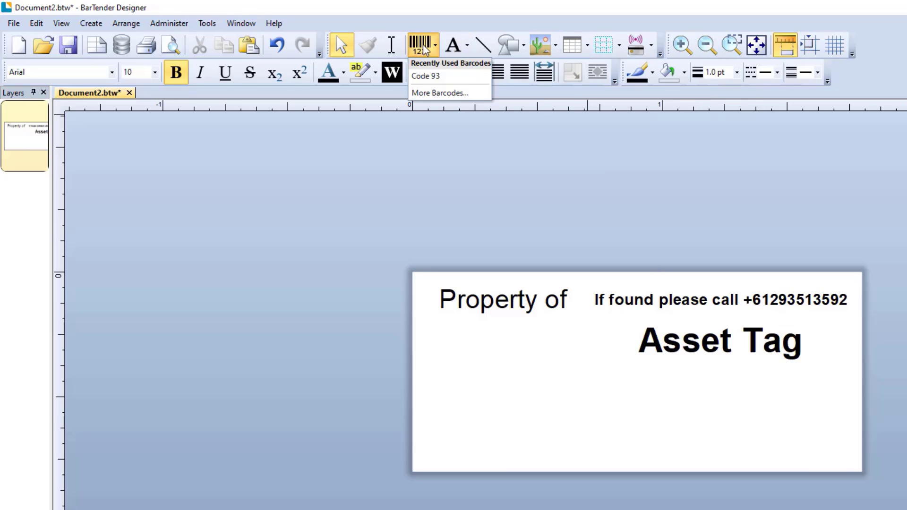
Add a Code 93 barcode reading 12345678 from More Barcodes beneath the heading.
click(441, 93)
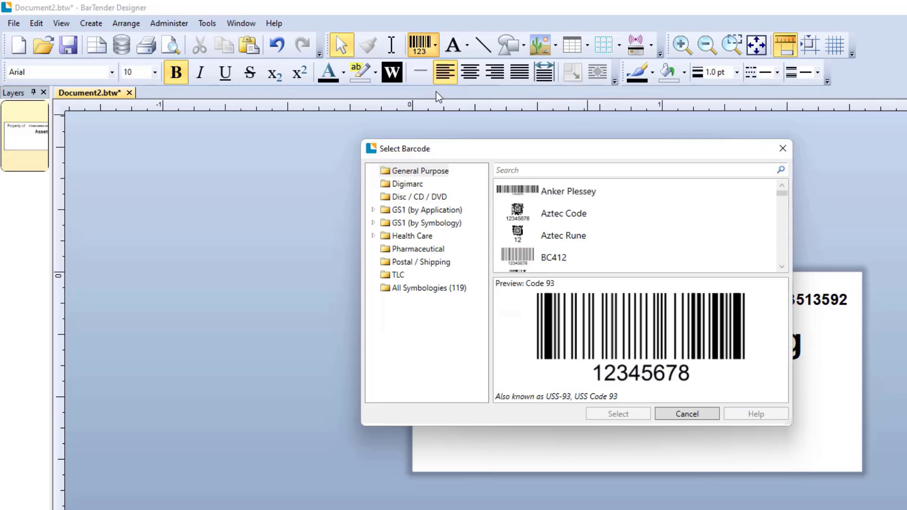
click(686, 413)
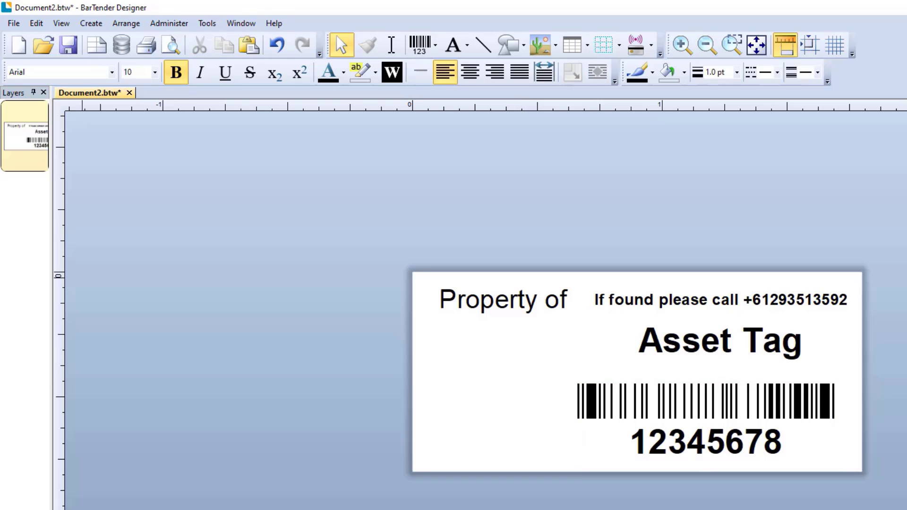
mouse_move(476, 376)
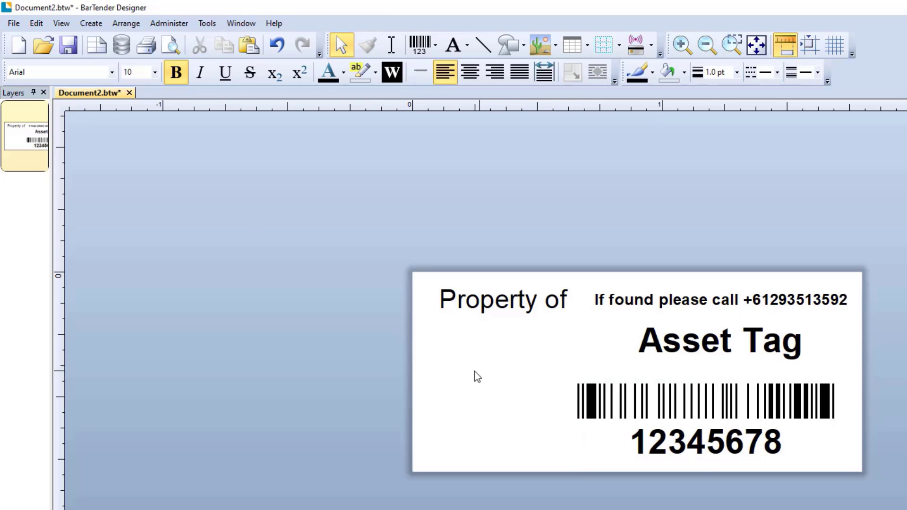
click(537, 45)
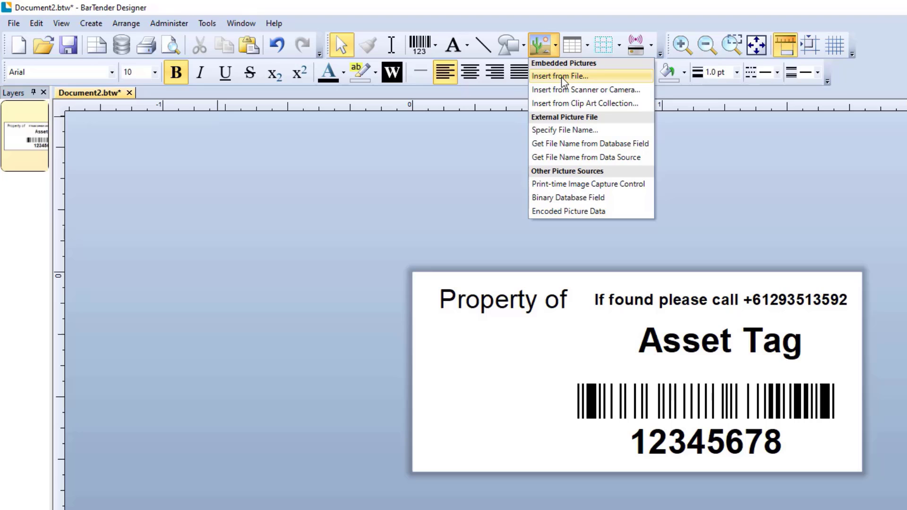
Insert the 1.png RS Computer Solutions logo from file into the label's lower left.
click(558, 76)
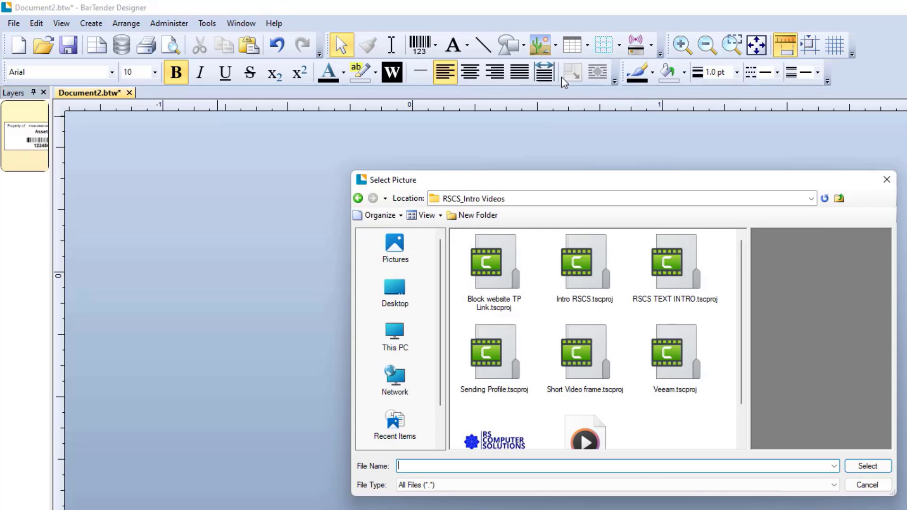
click(493, 398)
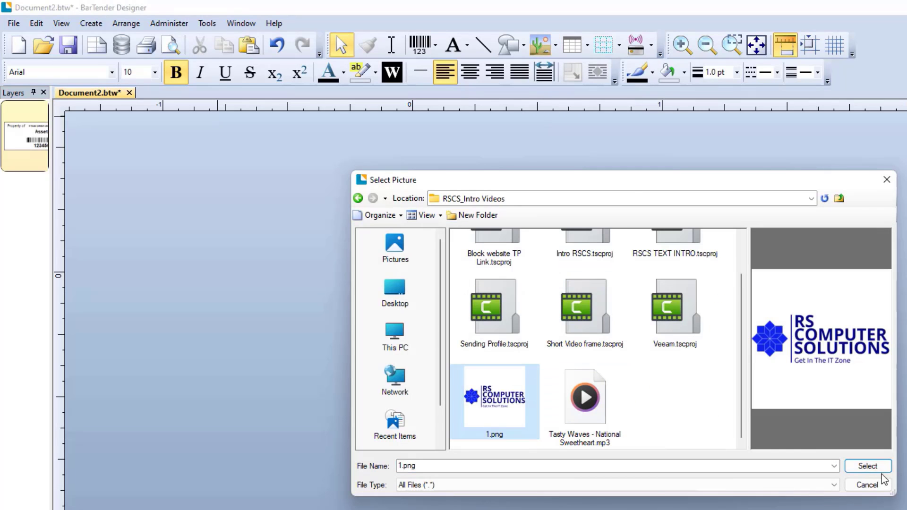
click(866, 466)
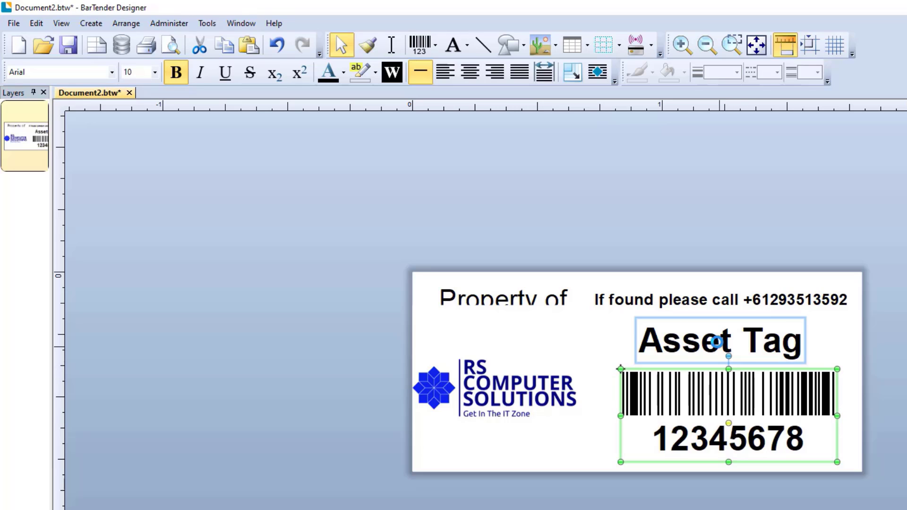
Reposition the Asset Tag heading and logo, then head to File for Print Preview.
click(719, 338)
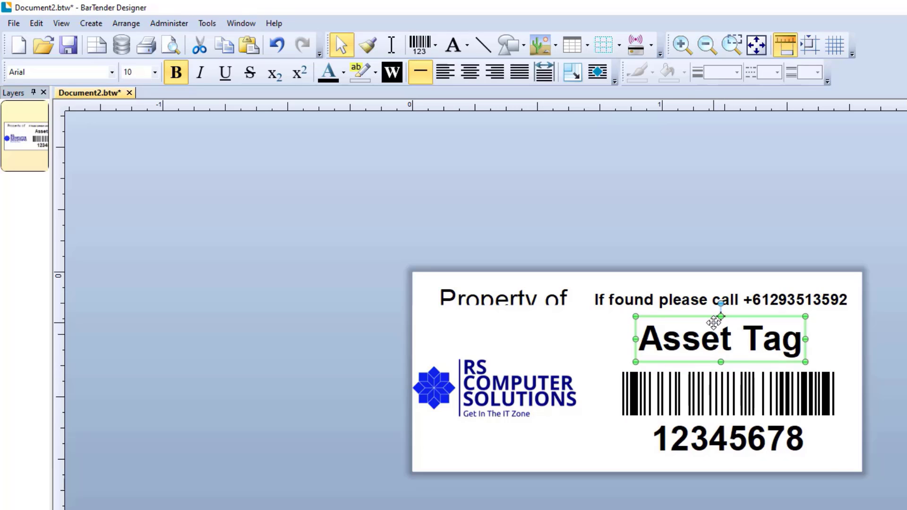
click(501, 300)
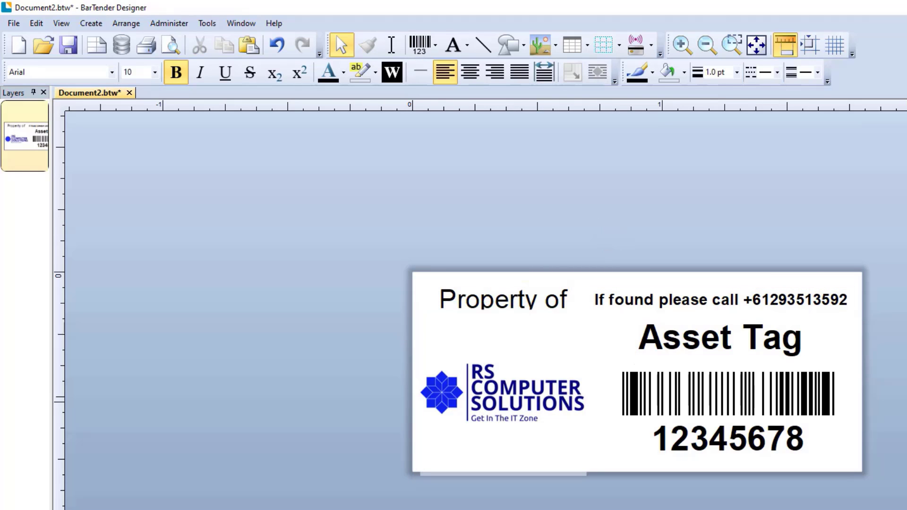
click(719, 338)
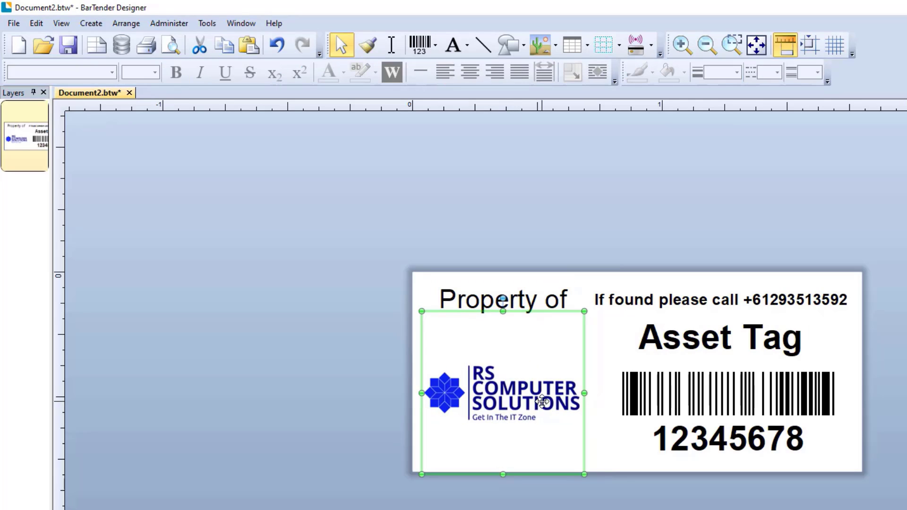
click(231, 231)
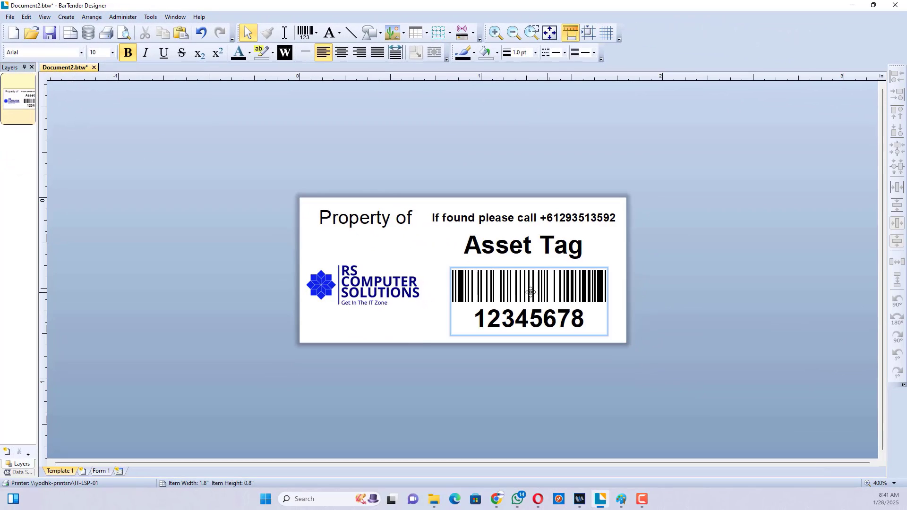
click(9, 16)
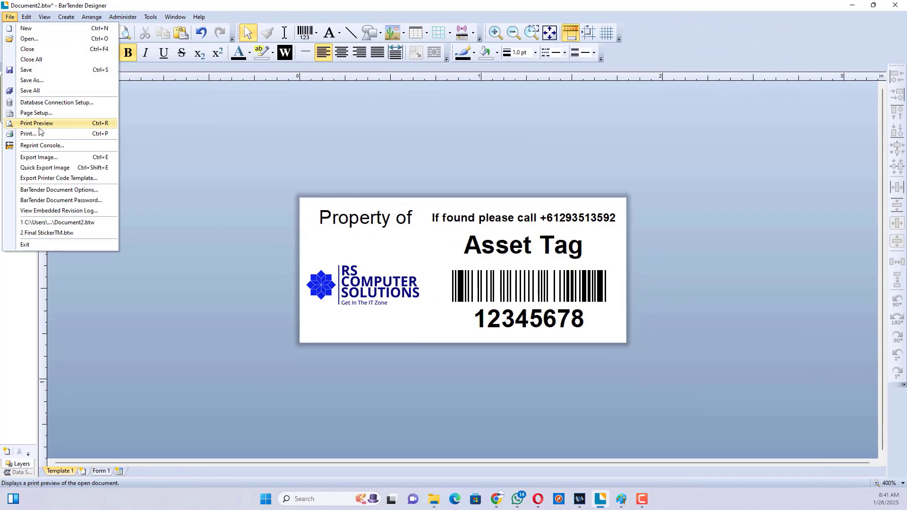